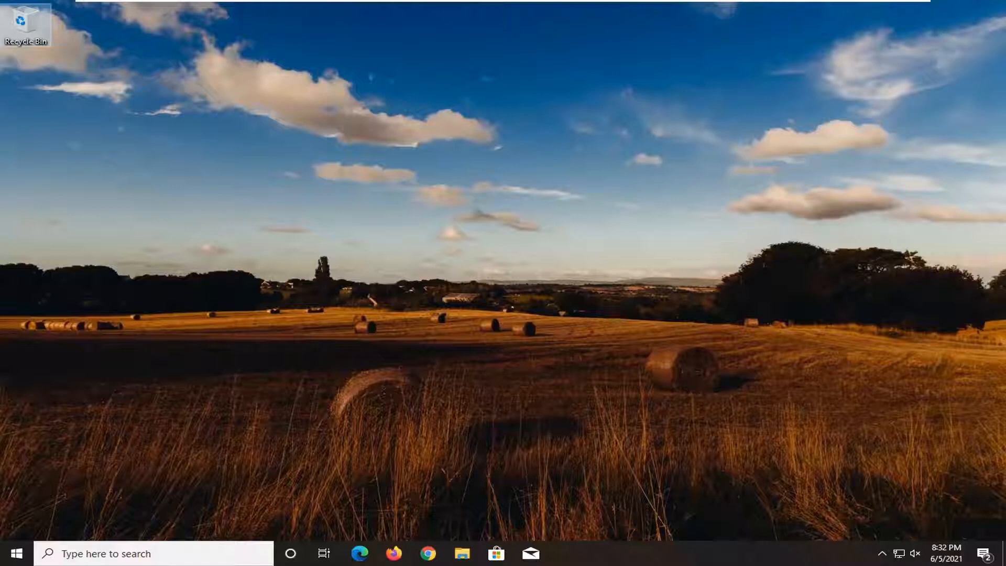
# - Search the Start menu for 'device manager' to open Device Manager with Display adapters expanded
pyautogui.click(13, 553)
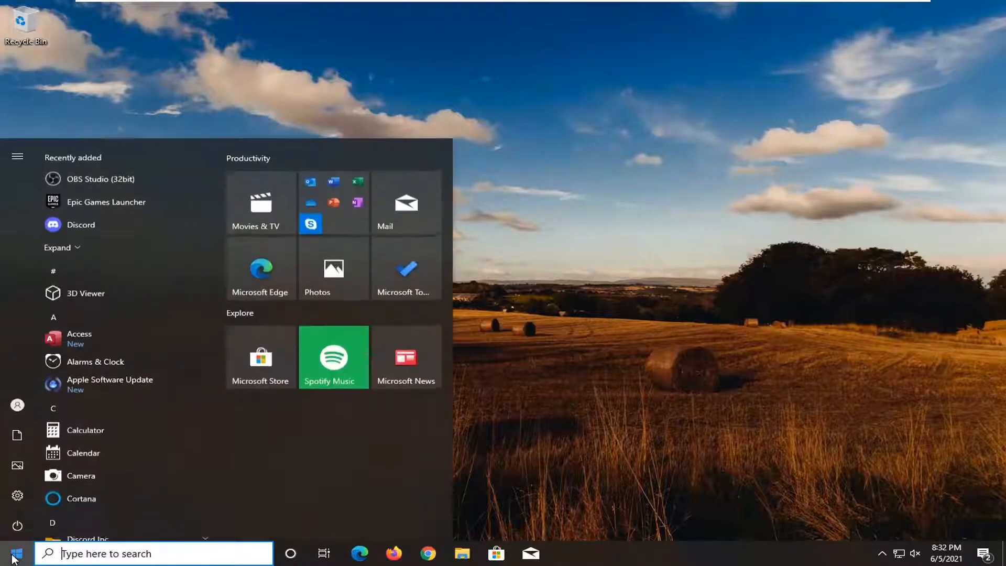
pyautogui.write('devb')
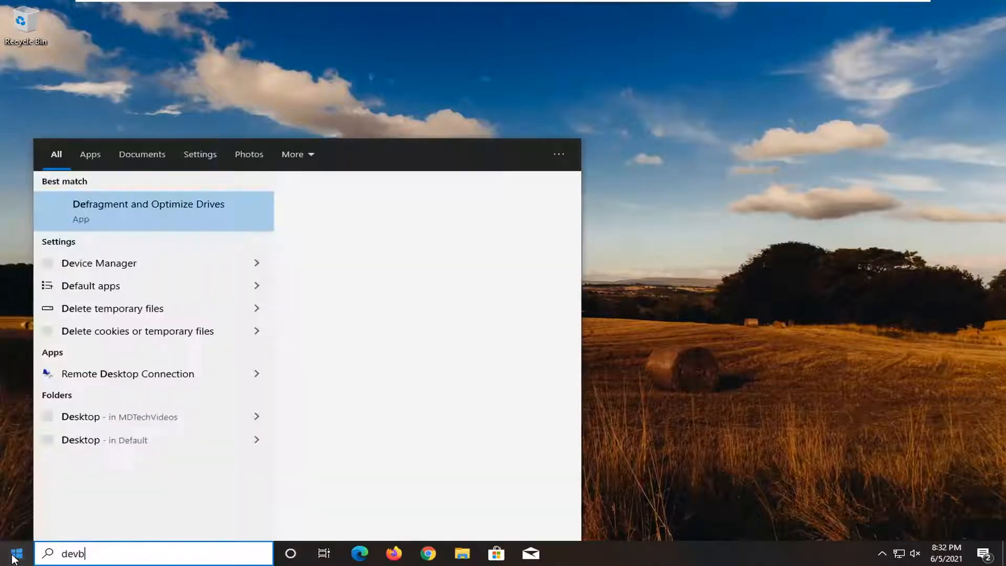
pyautogui.write('evice manager')
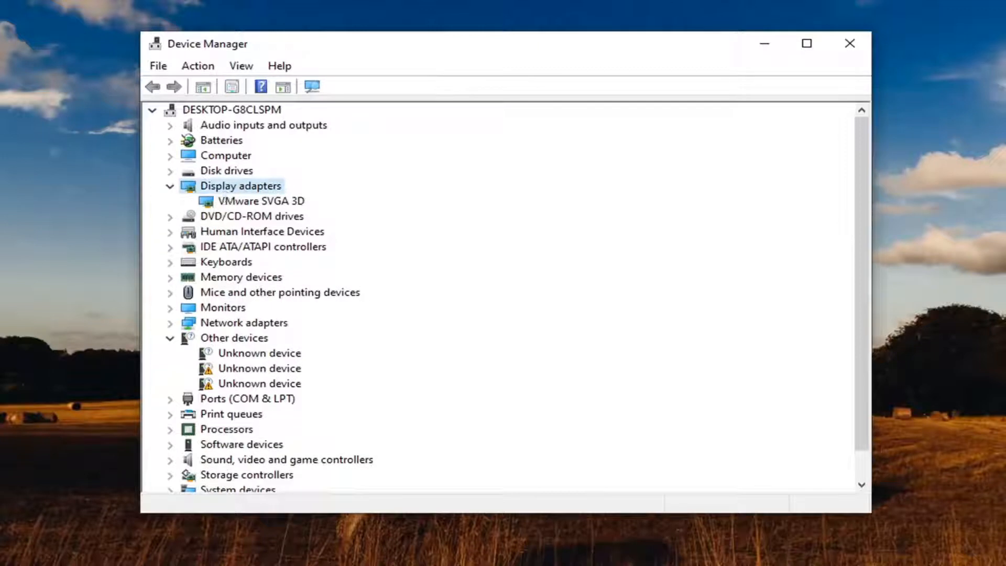
# - Reinstall the VMware SVGA 3D driver from the computer's compatible driver list, then close
pyautogui.click(260, 201)
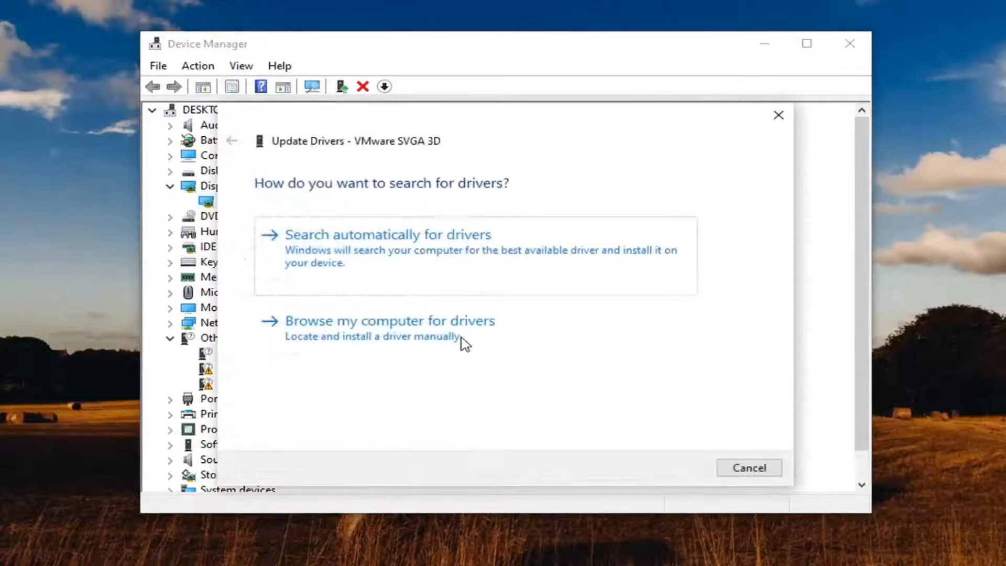
pyautogui.click(387, 321)
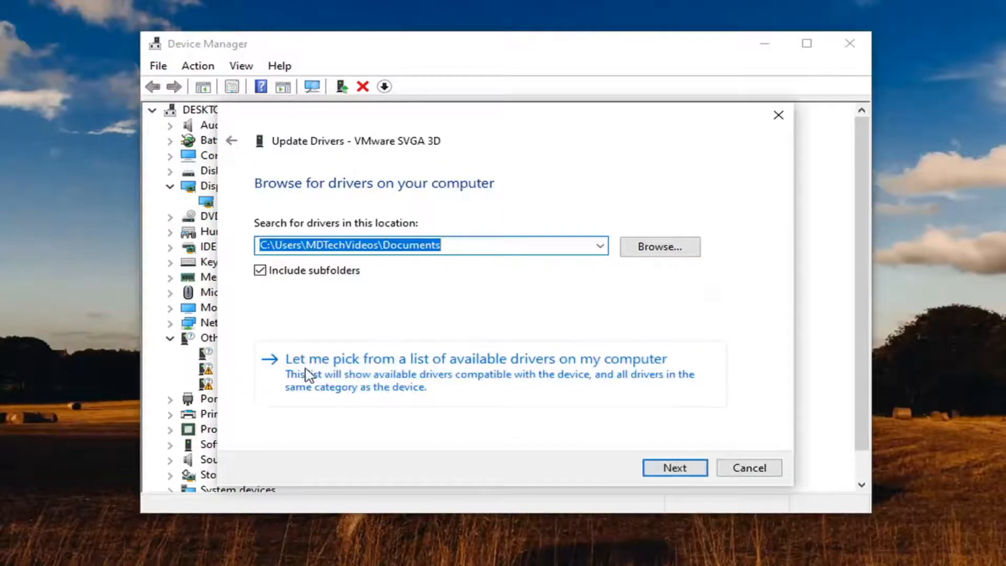
pyautogui.moveTo(518, 383)
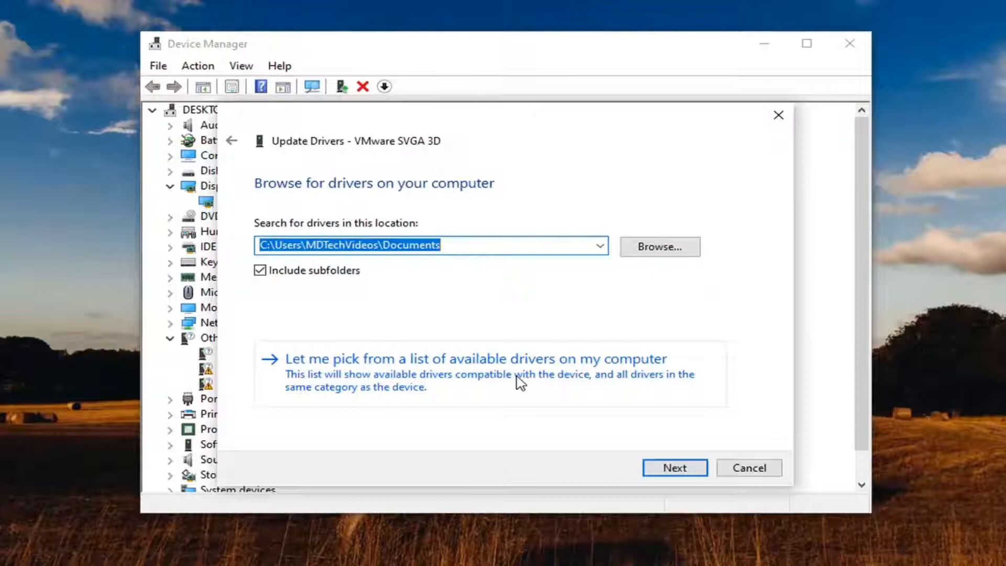
pyautogui.click(478, 358)
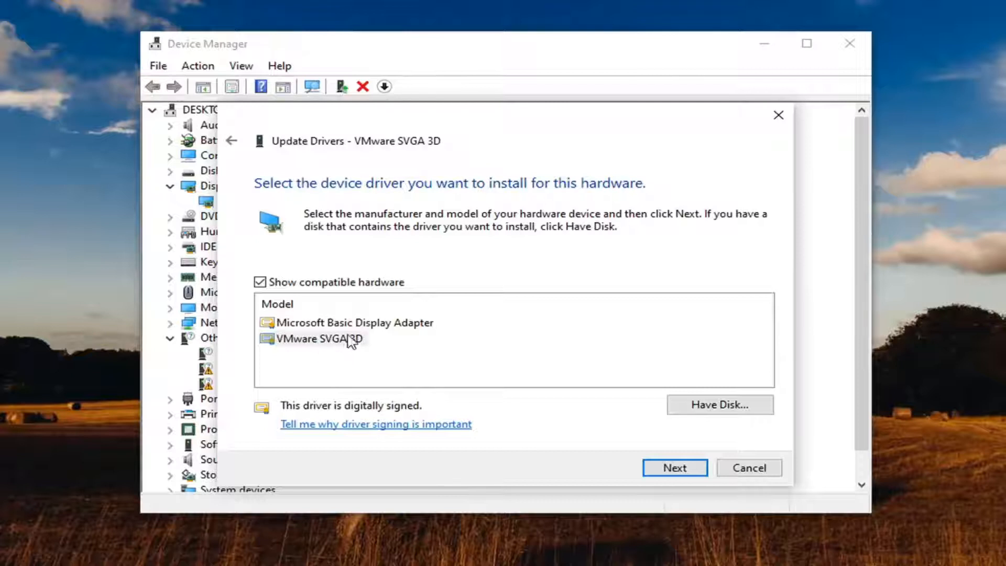
pyautogui.click(354, 322)
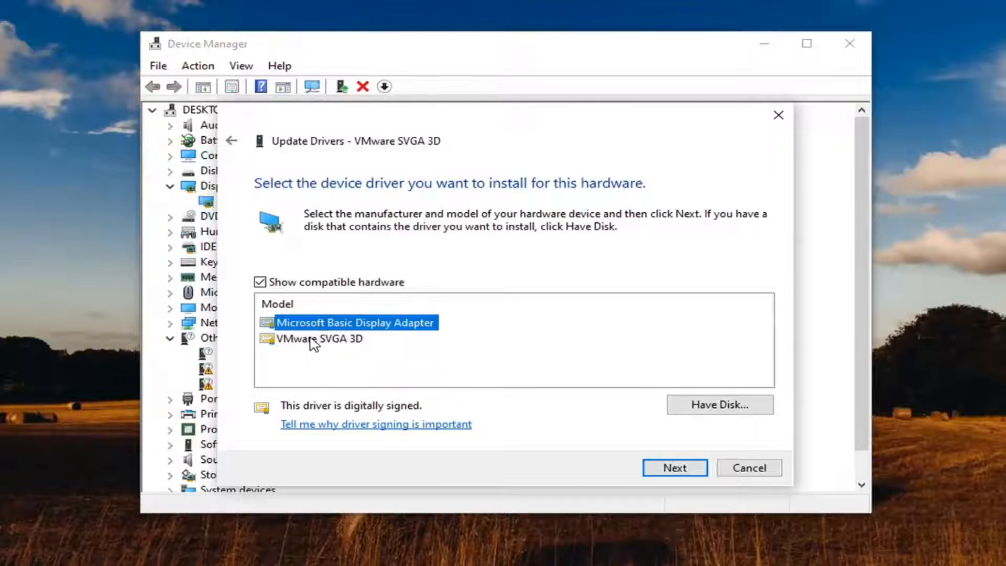
pyautogui.click(320, 339)
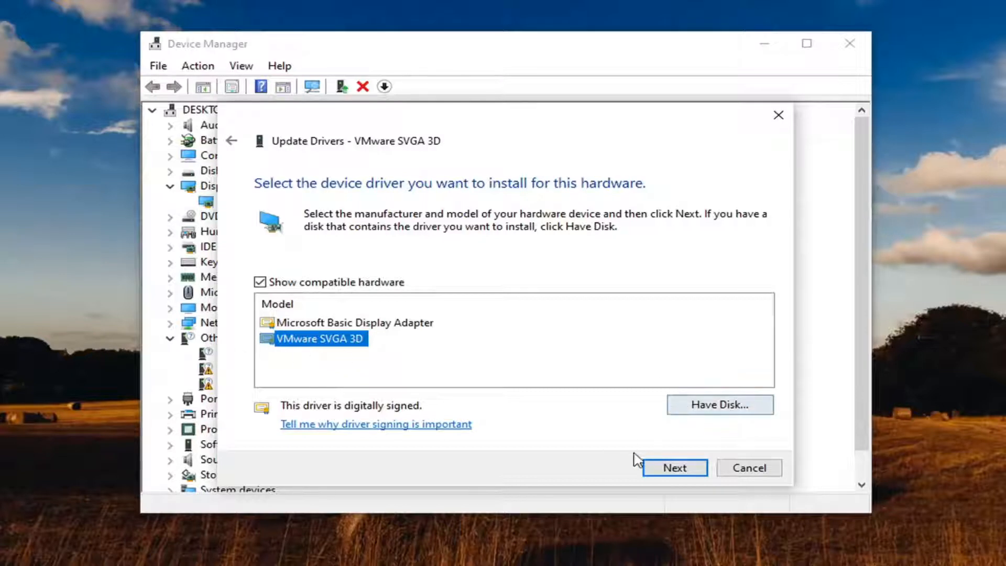
pyautogui.click(674, 467)
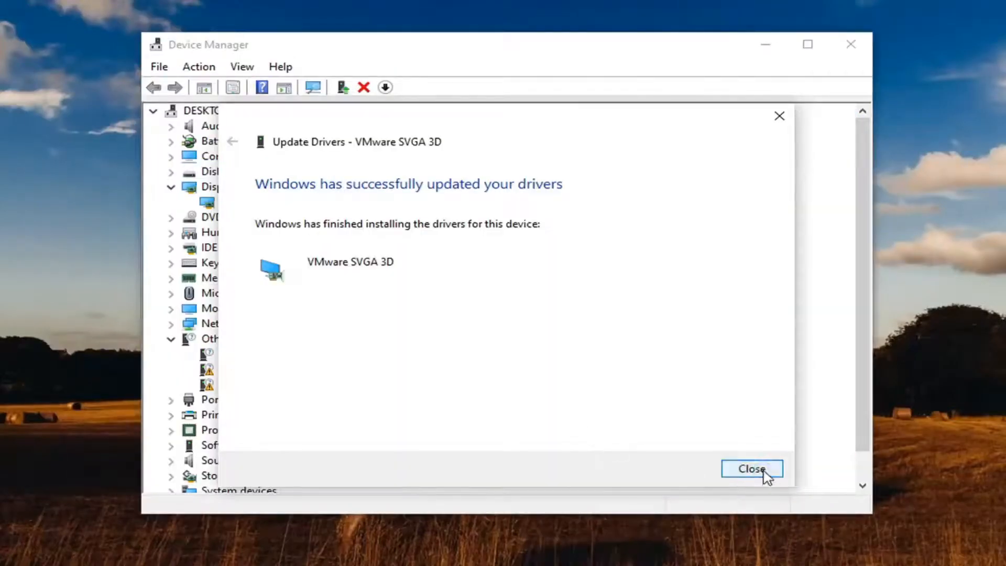
pyautogui.click(751, 469)
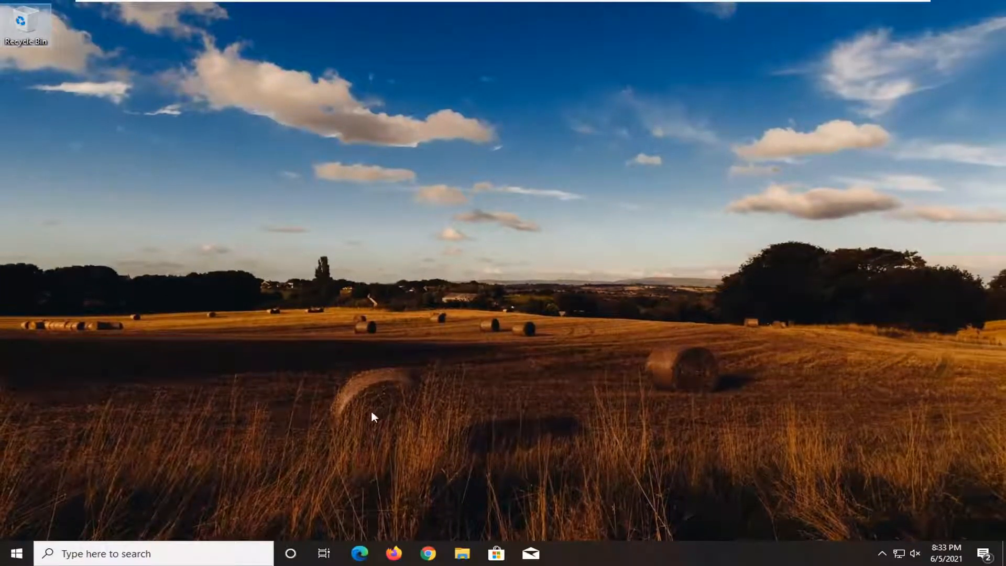
# - Launch and maximize Chrome, then Google 'intel graphics control panel download'
pyautogui.click(427, 553)
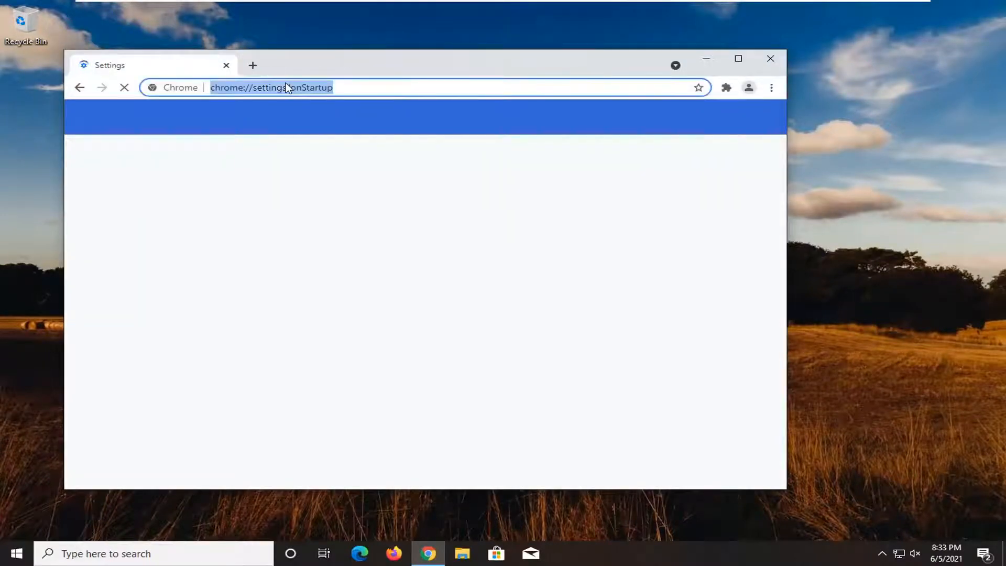
pyautogui.write('google.com')
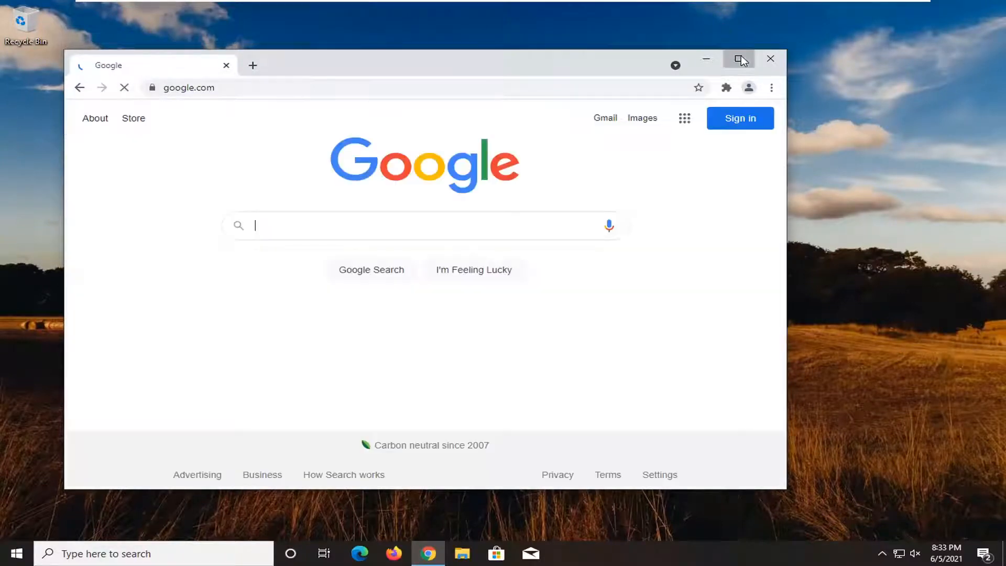
pyautogui.click(740, 59)
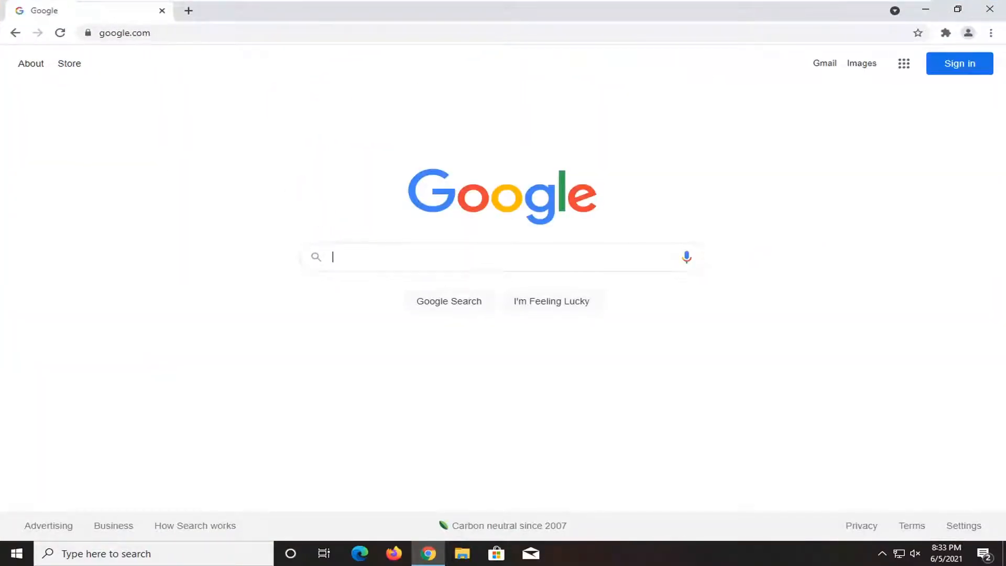
pyautogui.write('intel gr')
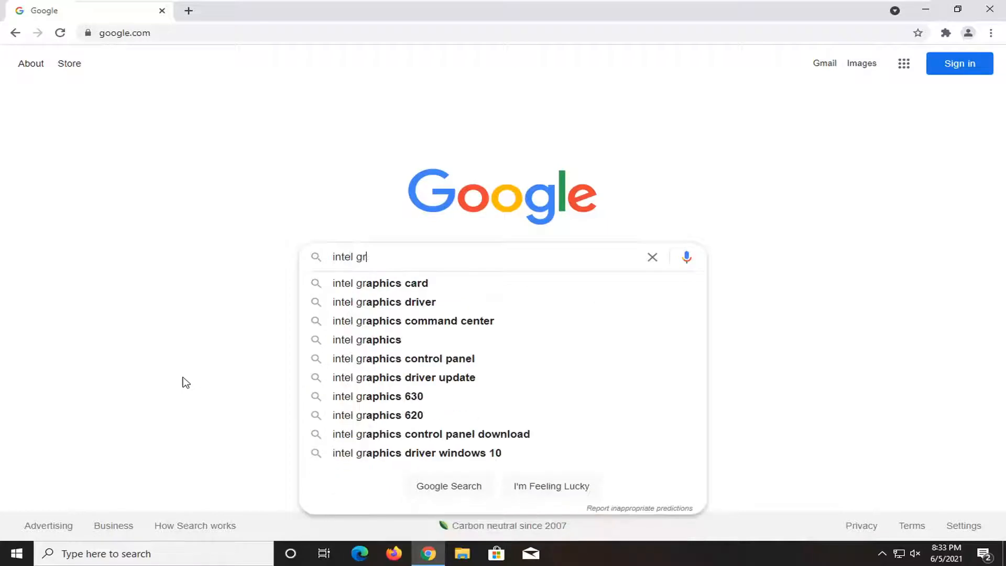
pyautogui.write('aphics control')
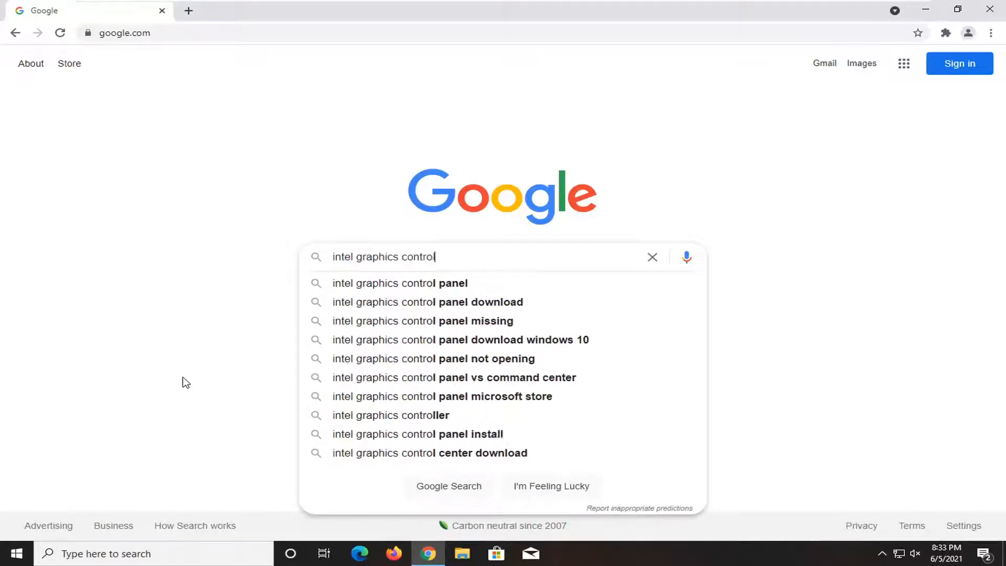
pyautogui.write('panel download')
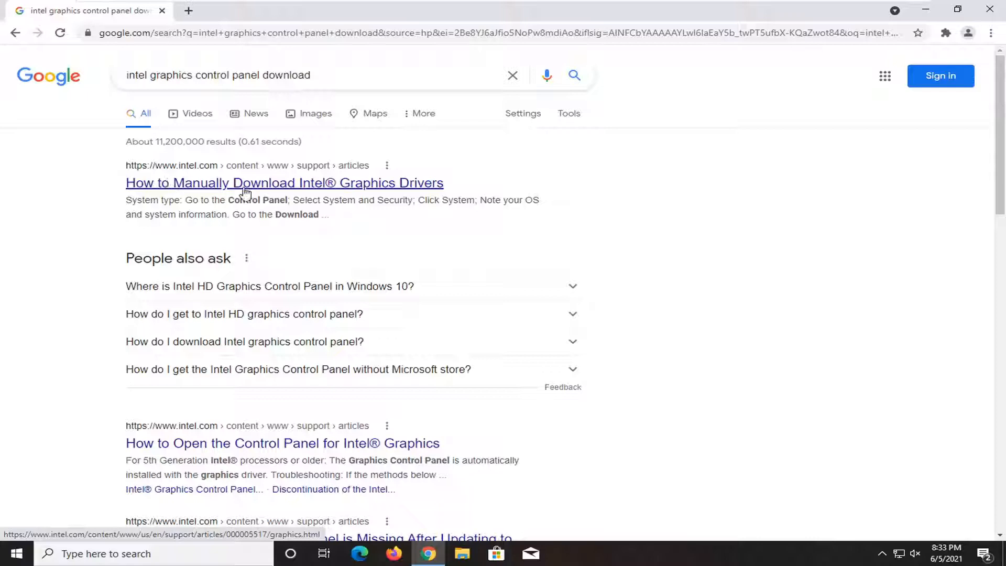
# - Open Intel's driver article, choose Get started, and download the Intel Driver & Support Assistant installer
pyautogui.click(284, 183)
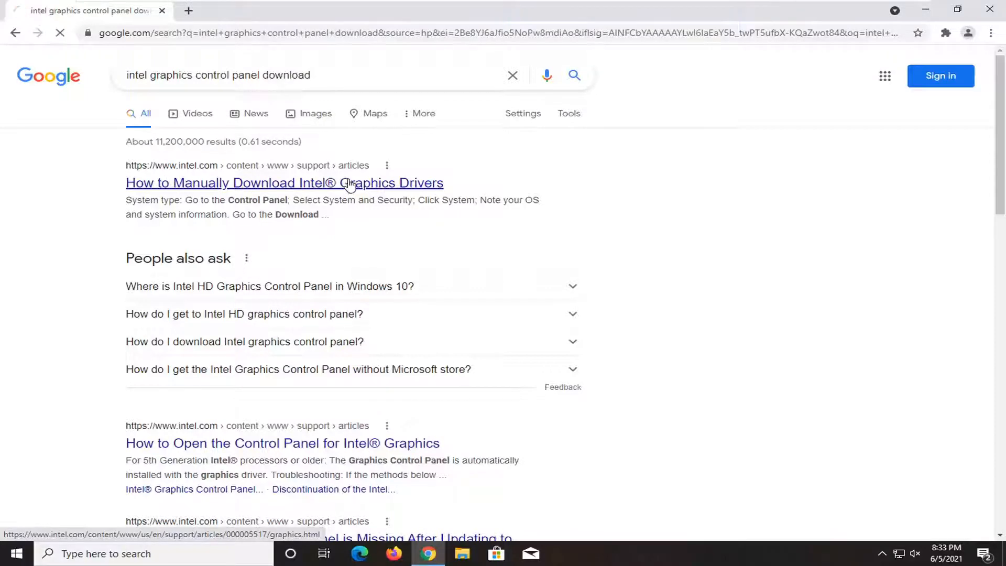
pyautogui.click(284, 183)
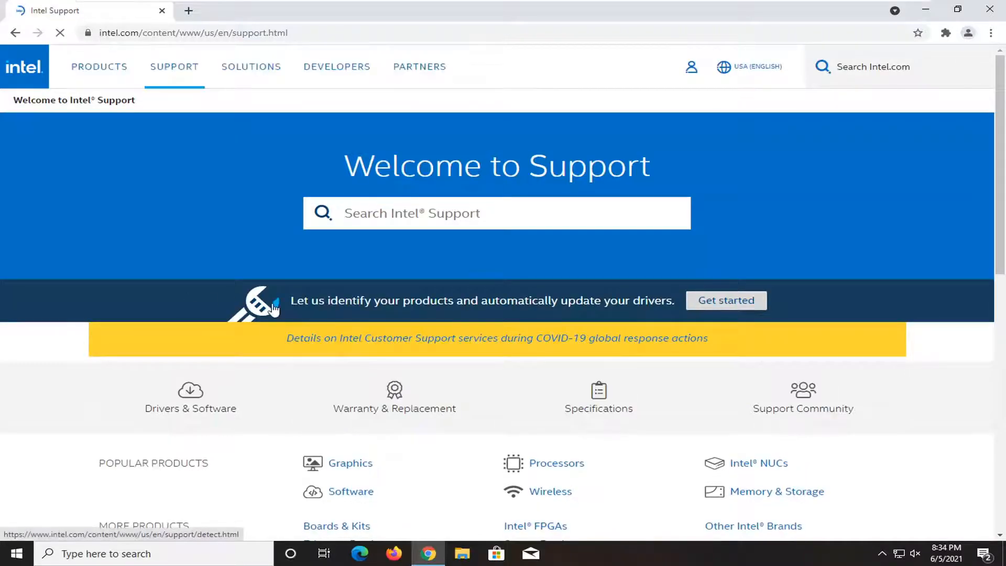
pyautogui.scroll(-3)
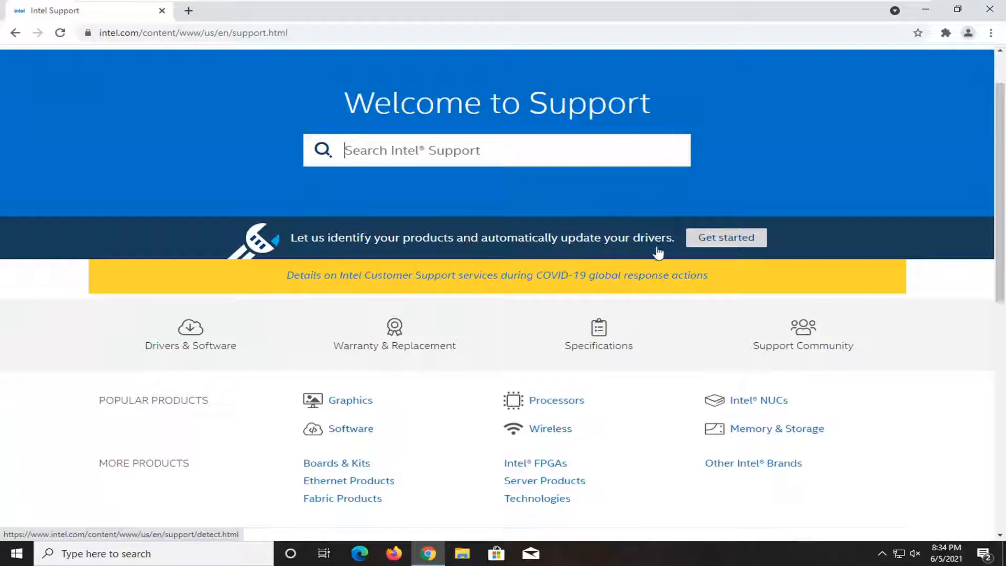
pyautogui.click(725, 237)
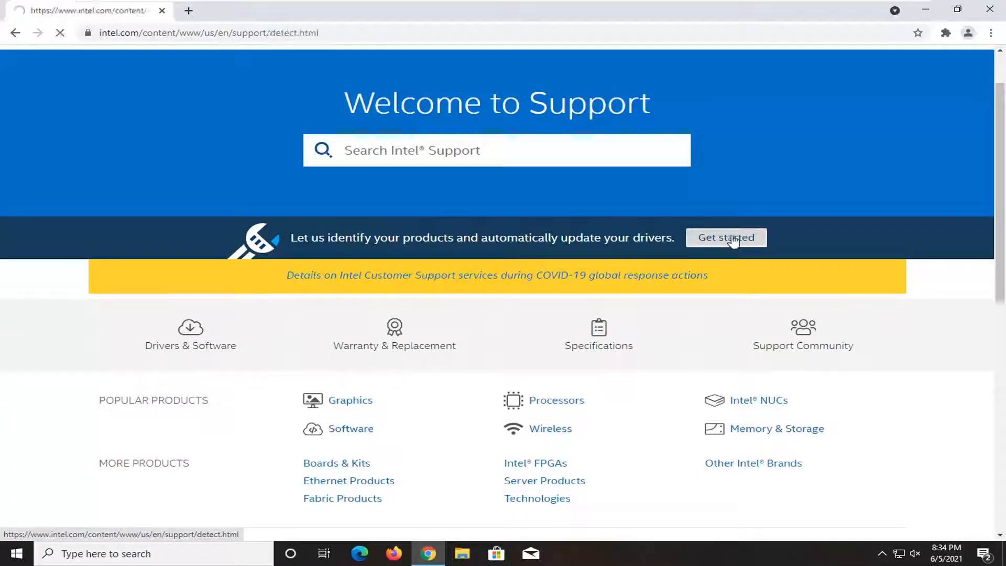
pyautogui.click(726, 238)
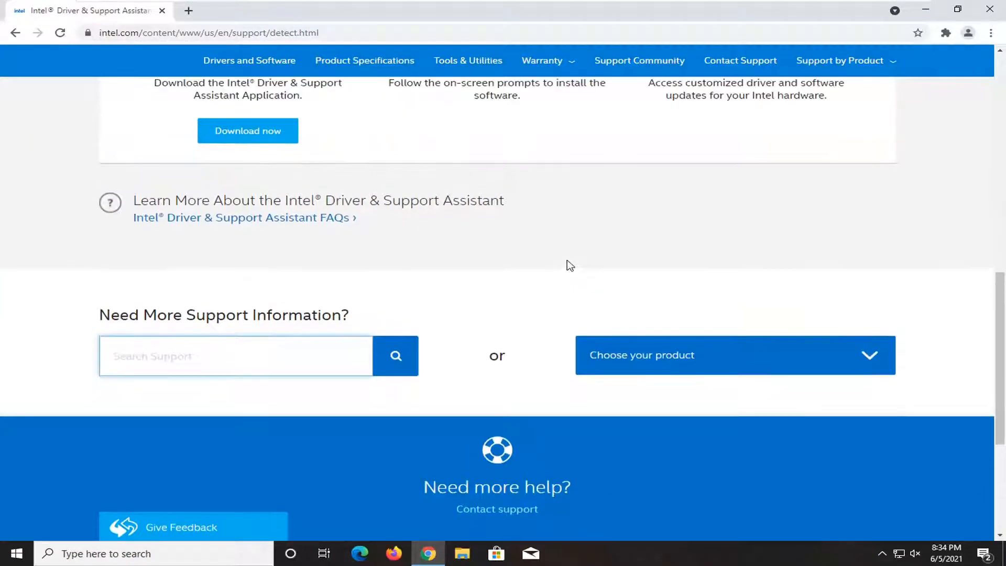
pyautogui.scroll(3)
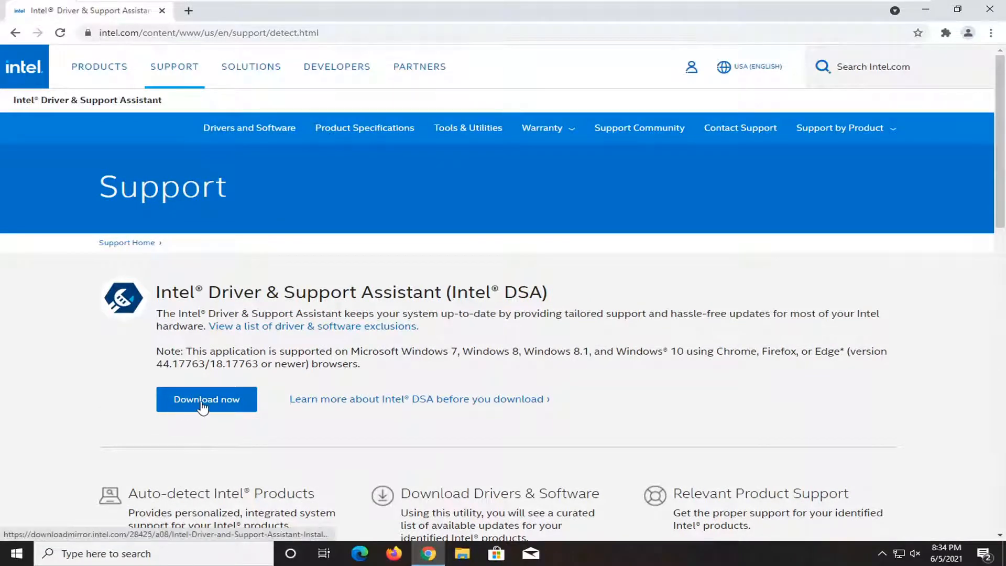
pyautogui.click(206, 400)
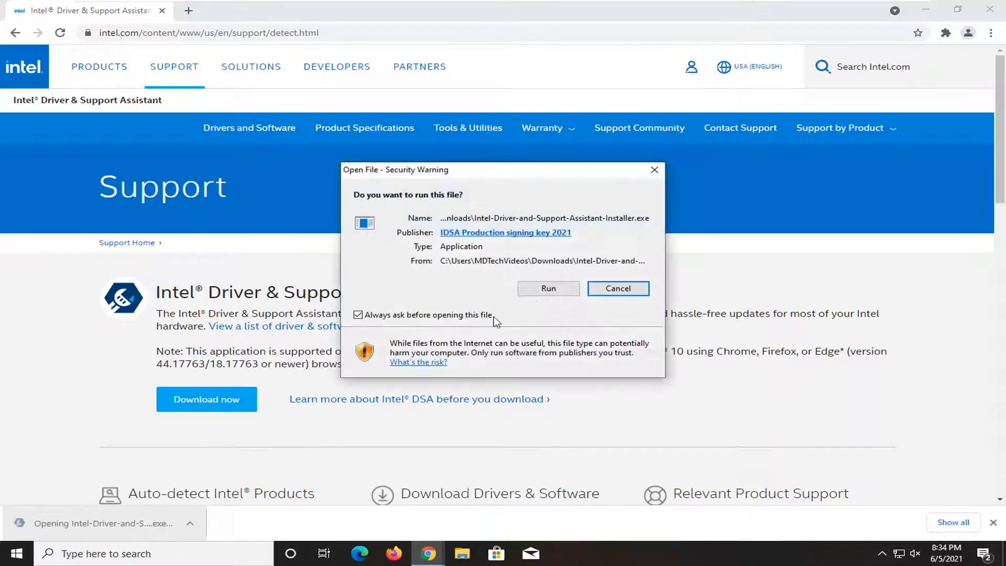
# - Run the Intel DSA installer, minimize Chrome, agree to the license, and approve User Account Control
pyautogui.click(548, 288)
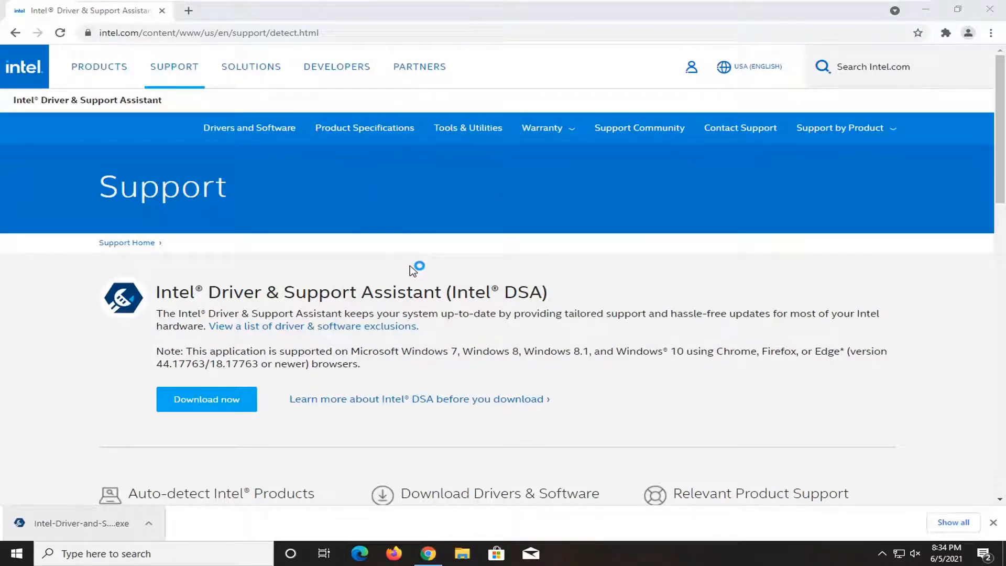
pyautogui.click(81, 523)
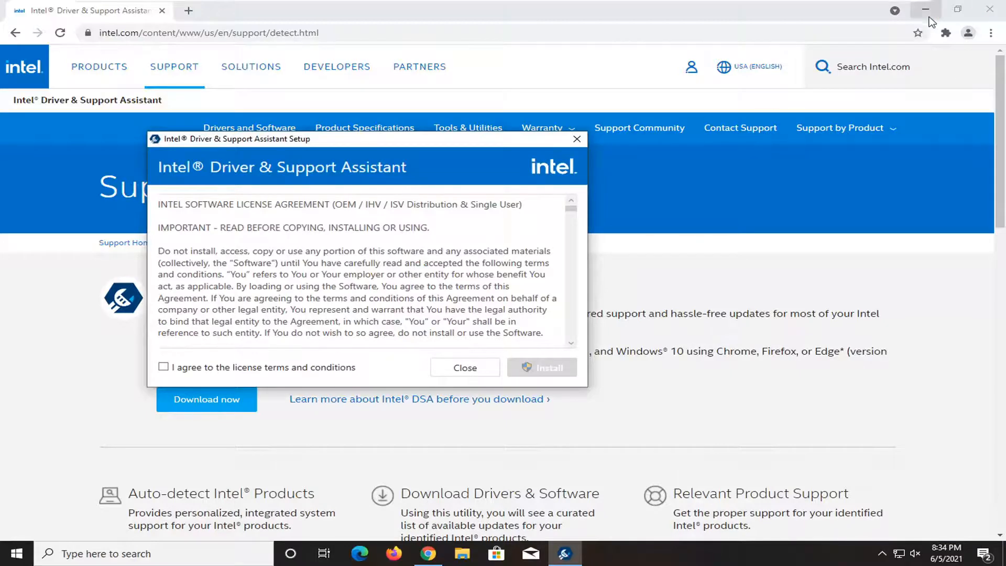
pyautogui.click(926, 9)
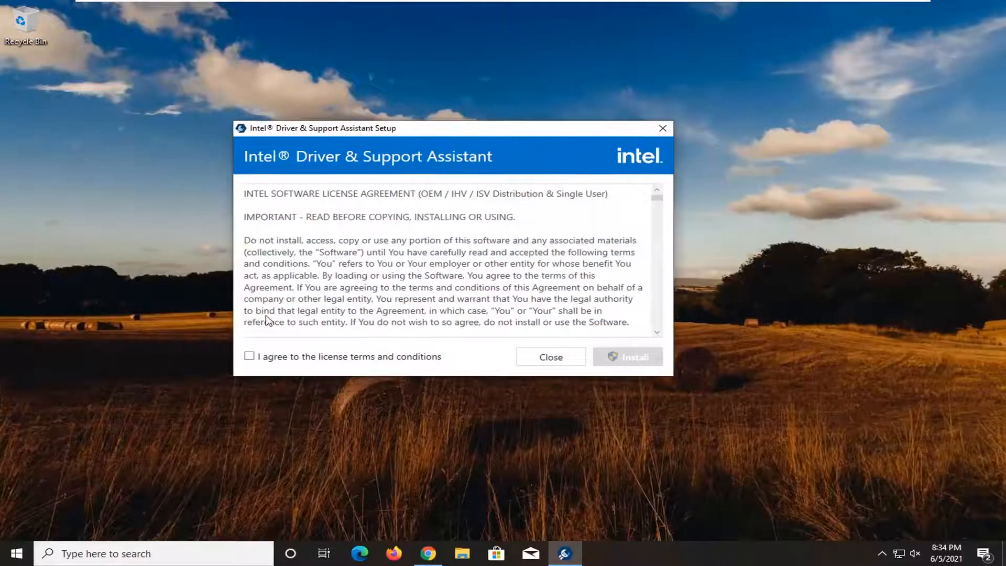
pyautogui.click(628, 357)
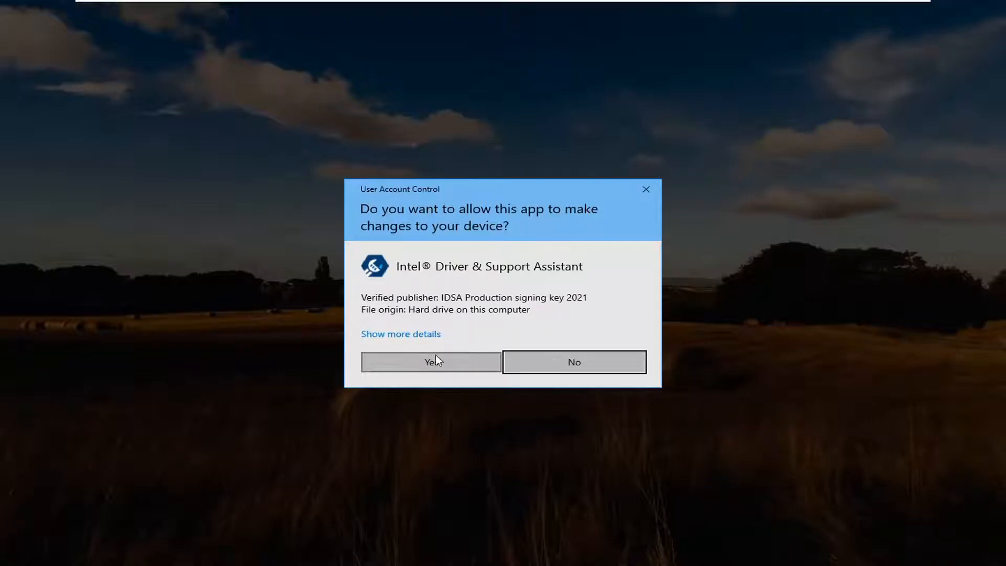
pyautogui.click(430, 363)
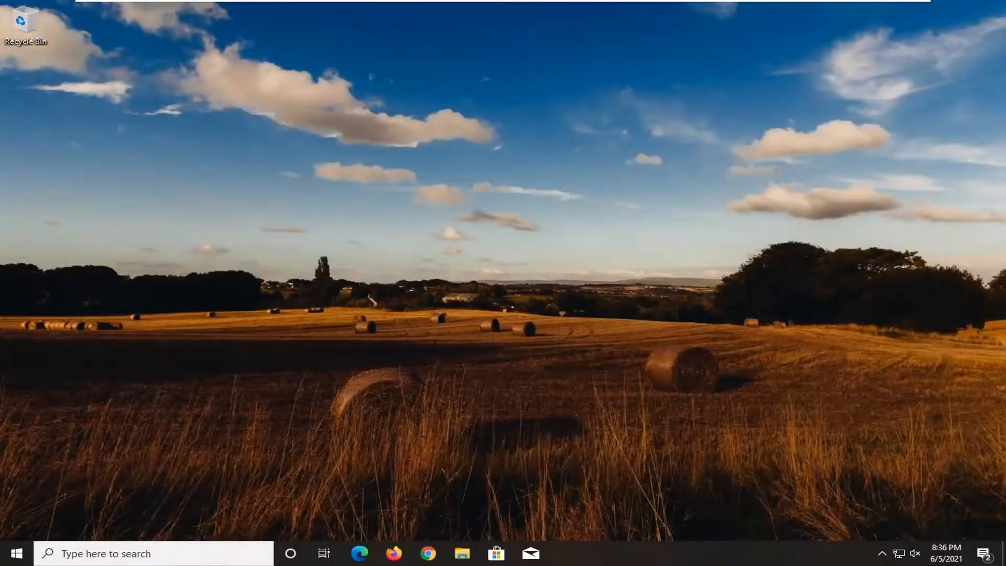
pyautogui.moveTo(815, 441)
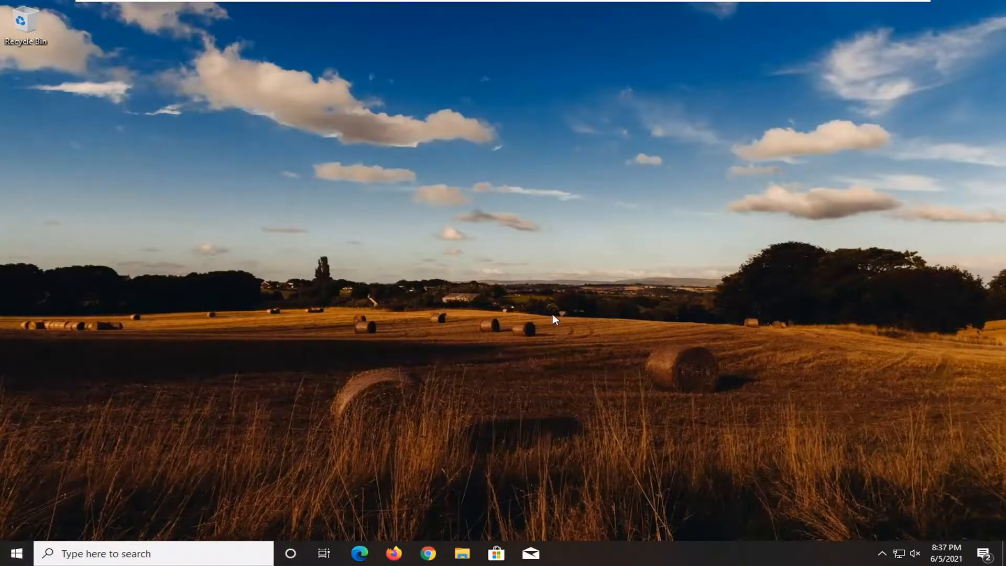
# - Search 'intel' in the taskbar to open Intel Driver & Support Assistant
pyautogui.write('intel.com/content/www/us/en/support/intel-driver-support-assistant.html')
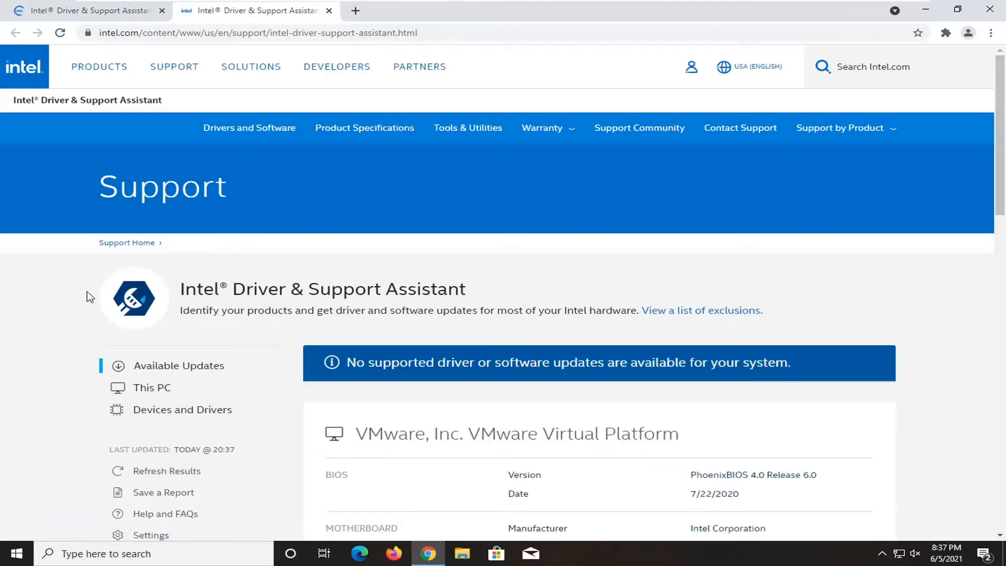
pyautogui.scroll(-3)
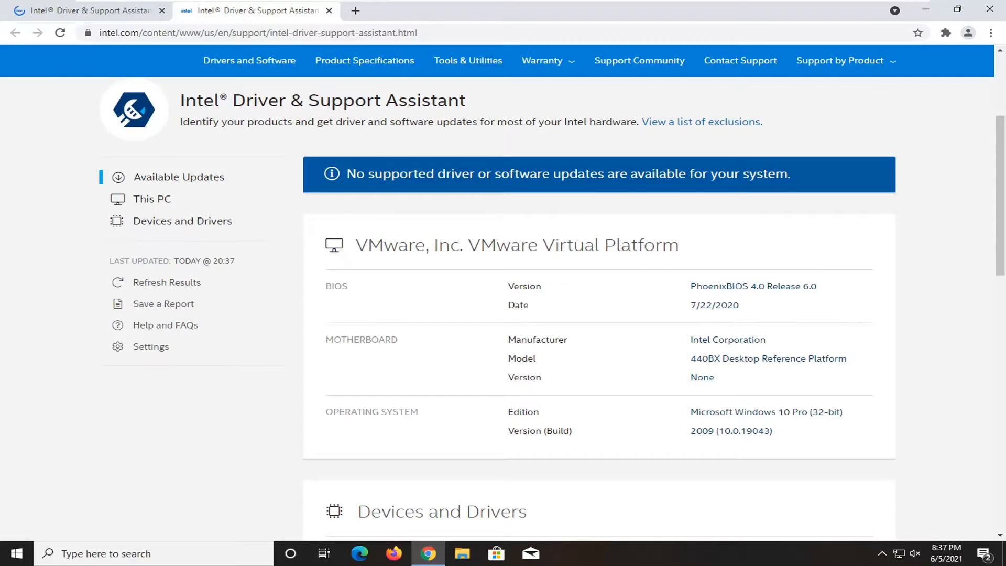
pyautogui.scroll(-3)
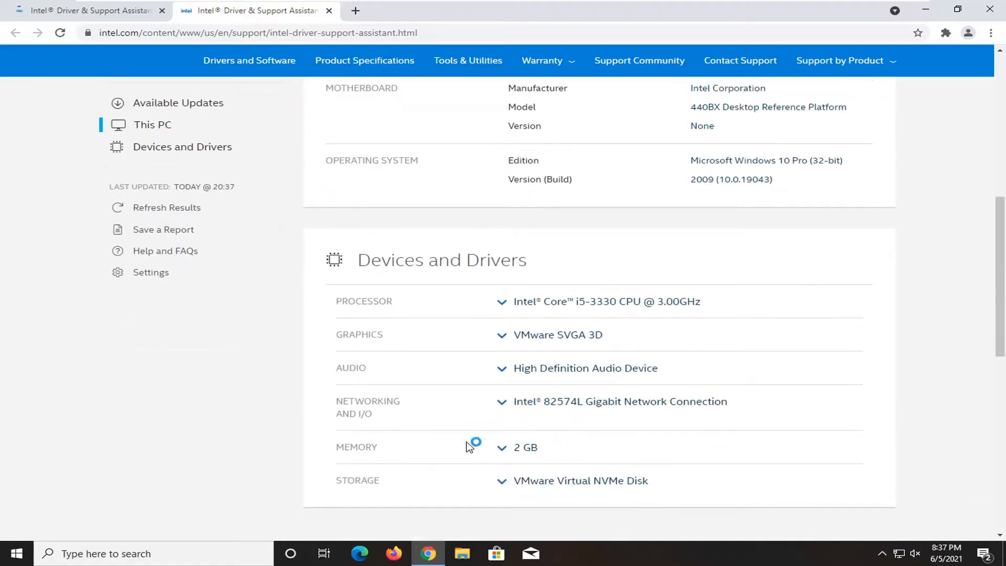